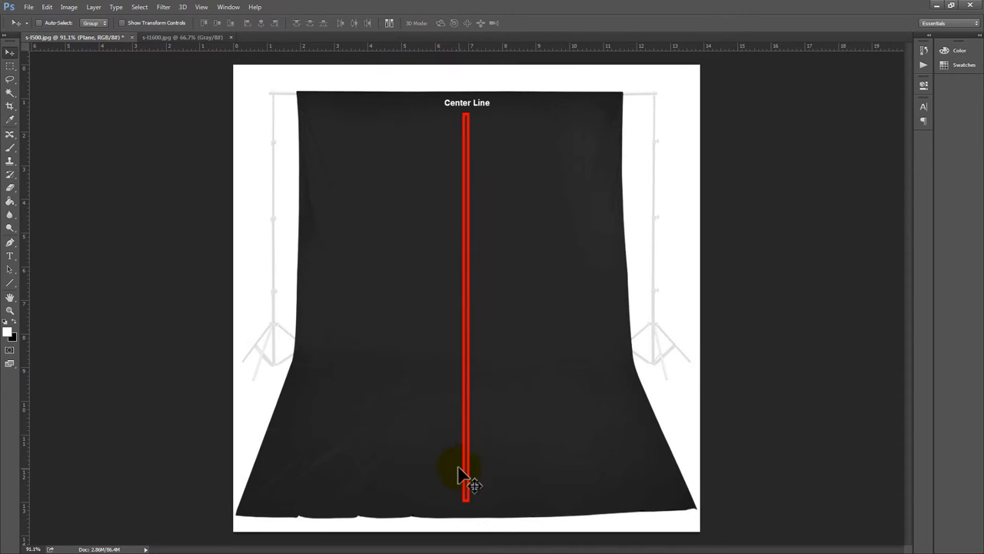
{"action": "mouse_move", "coordinate": [407, 373]}
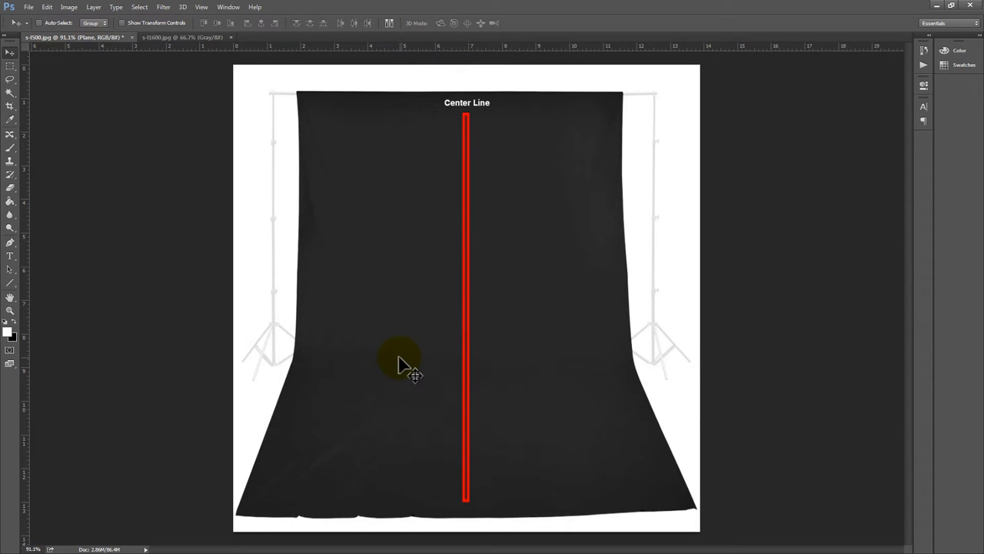
{"action": "mouse_move", "coordinate": [180, 300]}
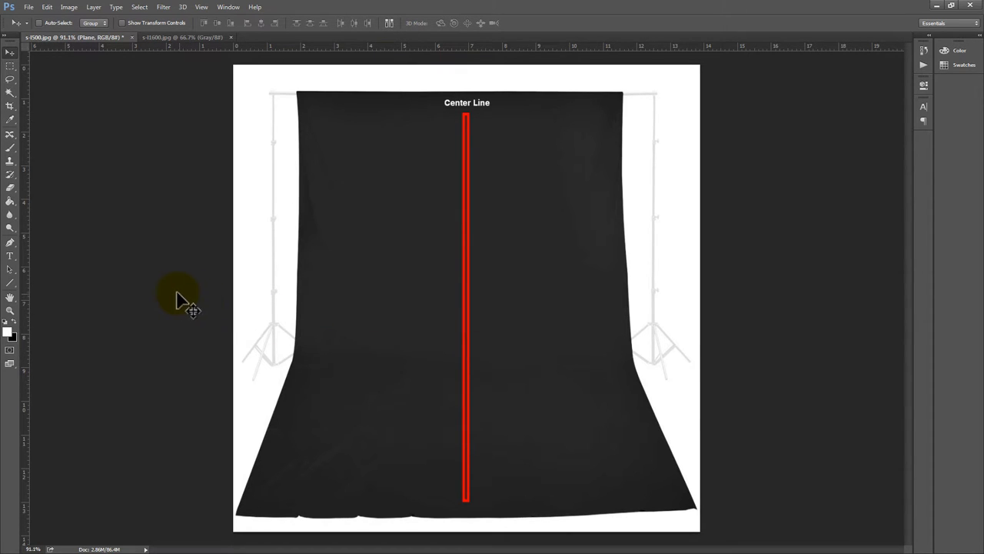
{"action": "mouse_move", "coordinate": [185, 303]}
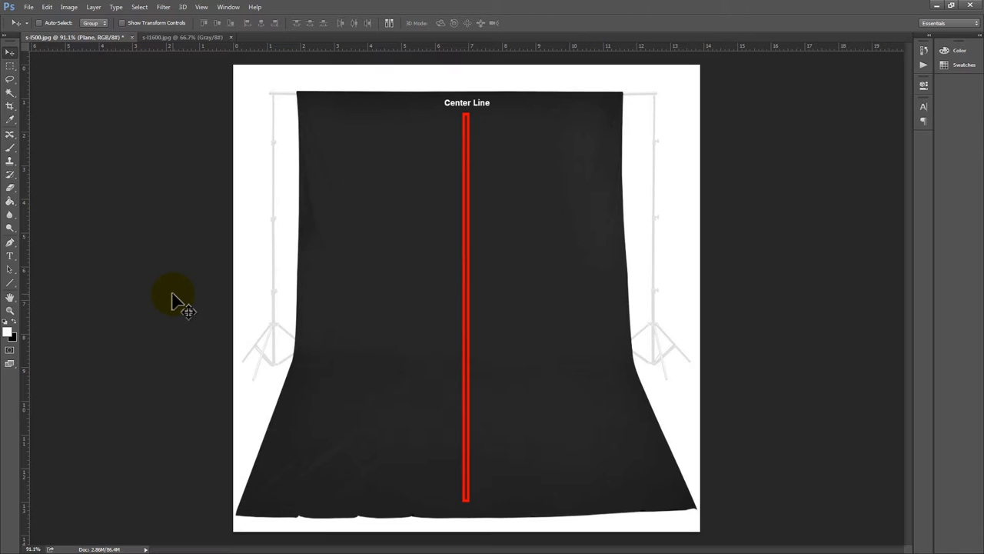
{"action": "mouse_move", "coordinate": [168, 304]}
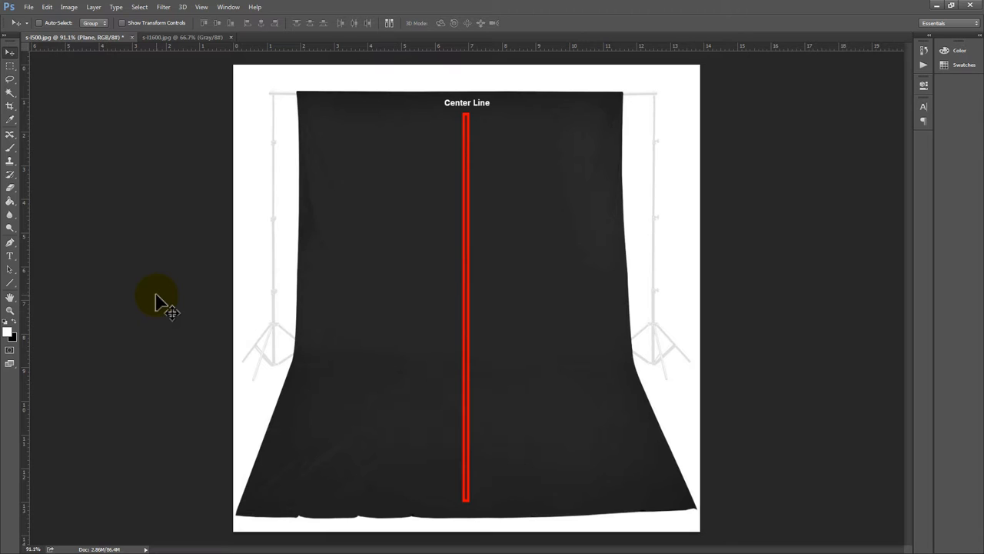
{"action": "mouse_move", "coordinate": [150, 303]}
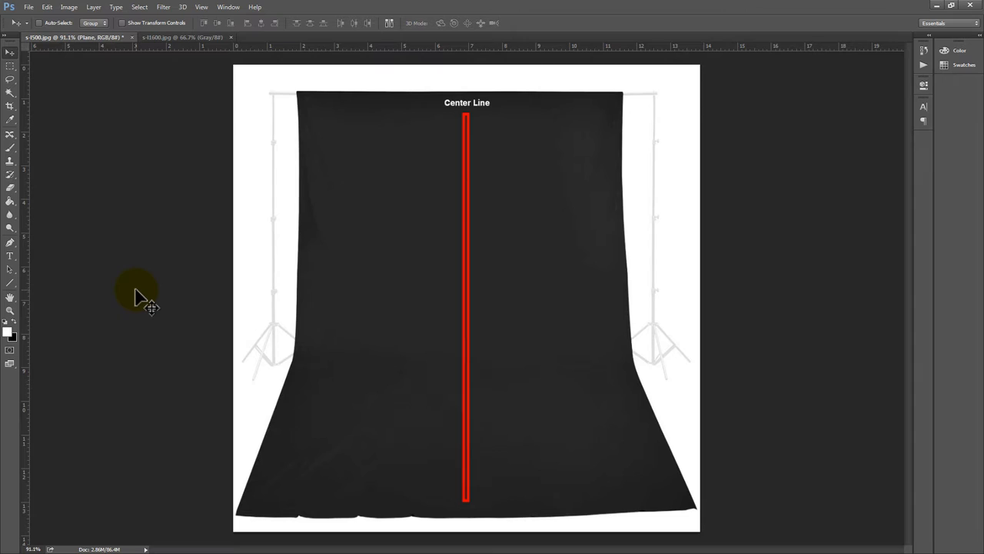
{"action": "mouse_move", "coordinate": [115, 298]}
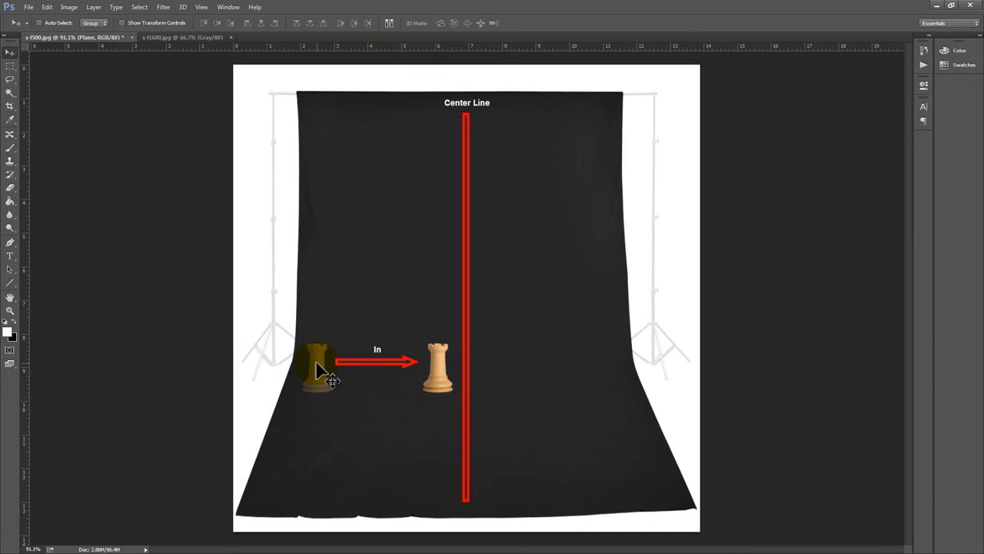
- Move the rook with its red 'In' arrow rightward toward the center line
{"action": "left_click_drag", "start_coordinate": [318, 366], "coordinate": [438, 373]}
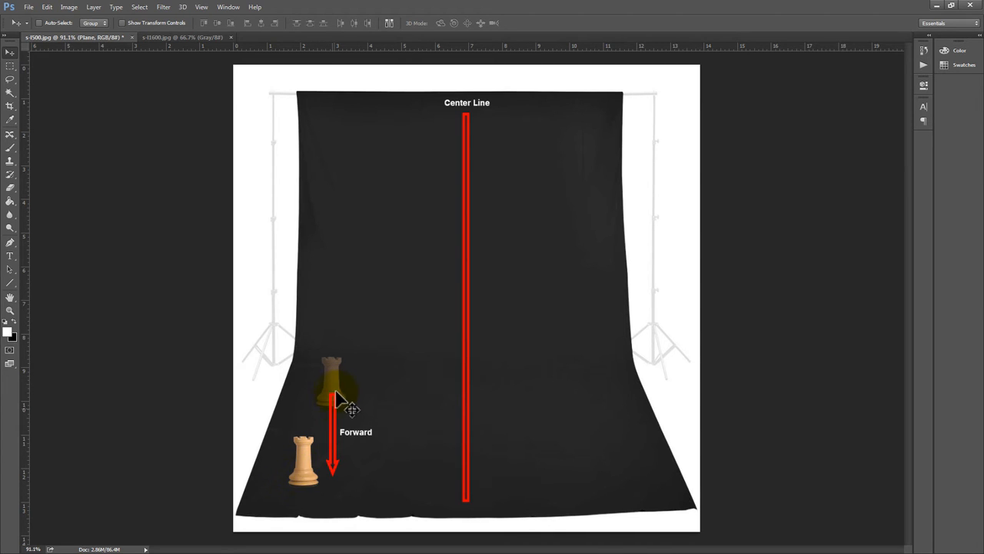
{"action": "mouse_move", "coordinate": [331, 396]}
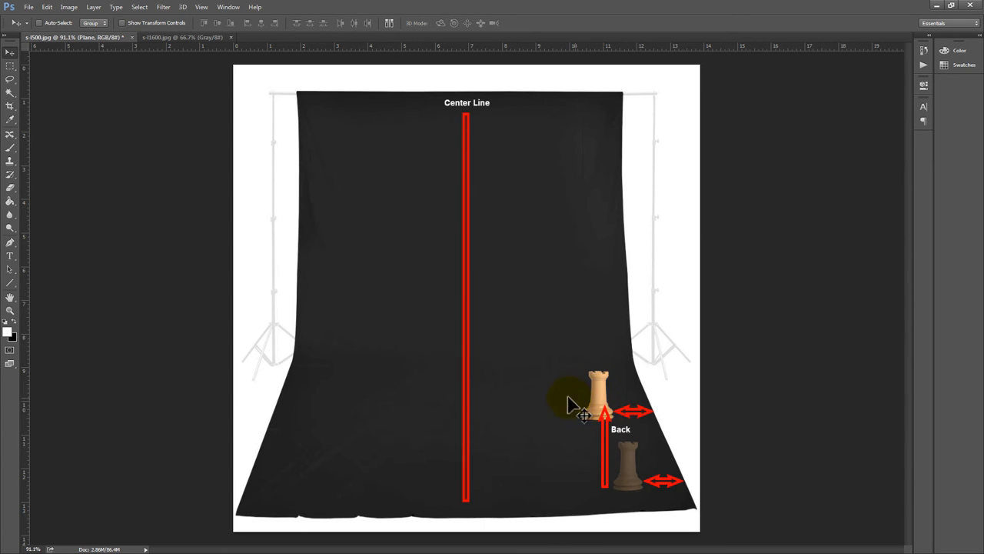
{"action": "mouse_move", "coordinate": [546, 408]}
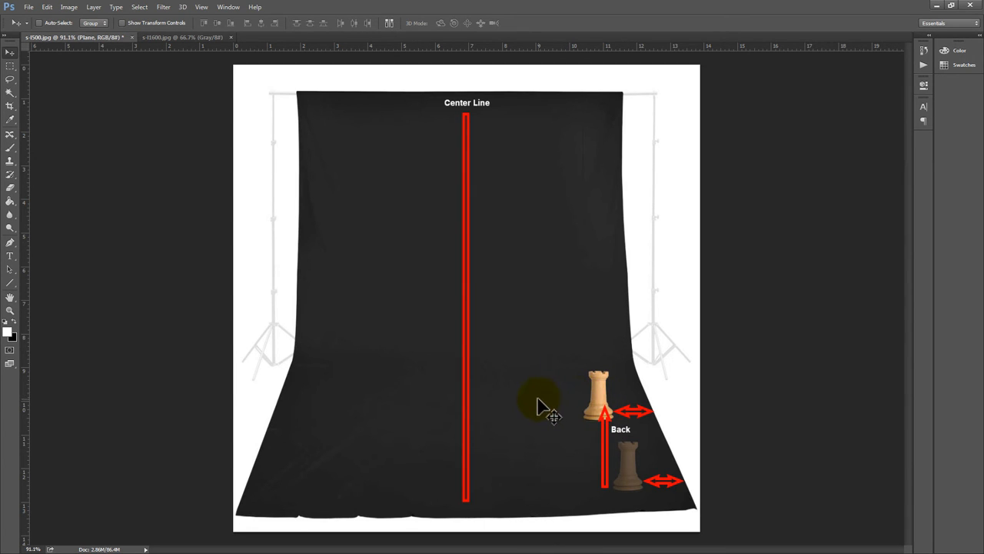
{"action": "mouse_move", "coordinate": [559, 454]}
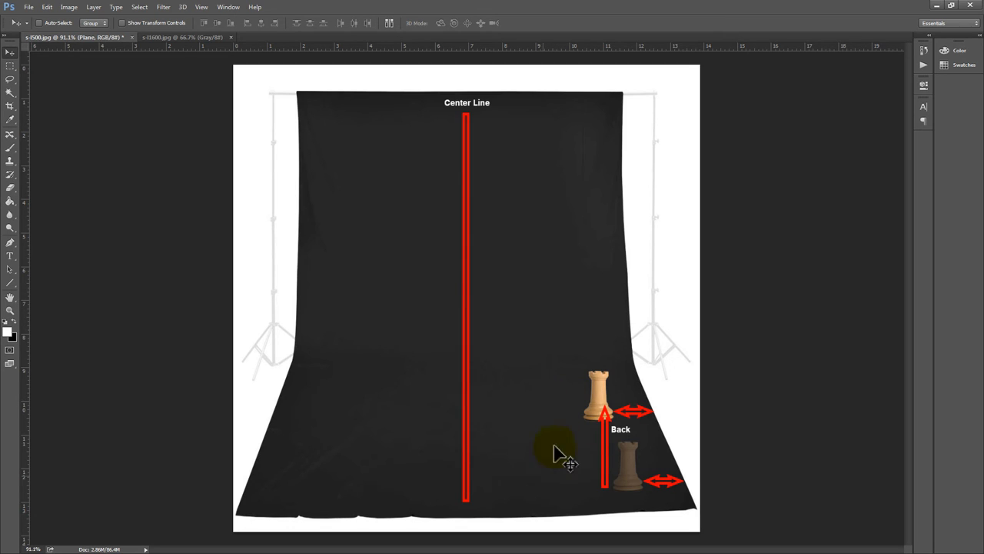
{"action": "mouse_move", "coordinate": [529, 475]}
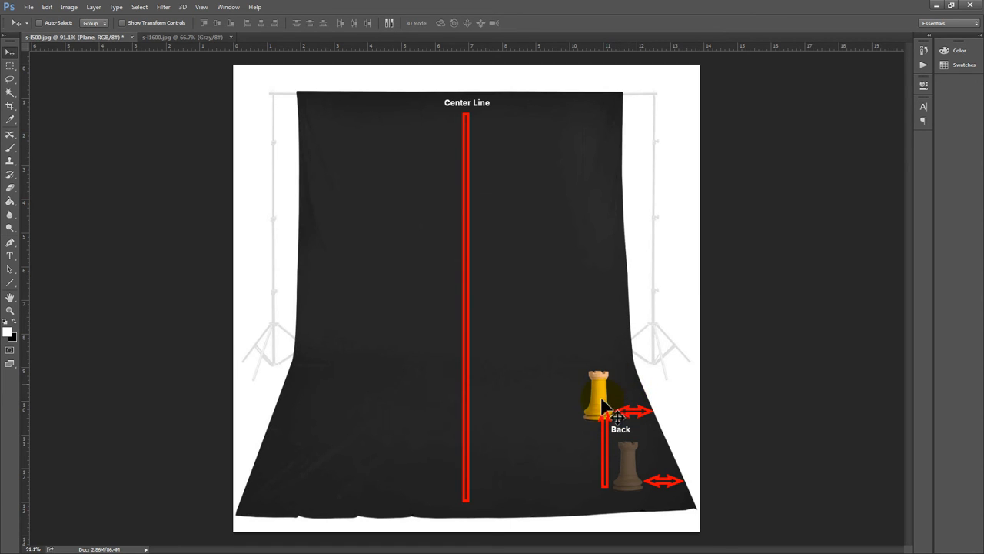
- Position the 'Back' arrow and rook near the backdrop beside the side-to-side arrows
{"action": "left_click_drag", "start_coordinate": [604, 411], "coordinate": [623, 389]}
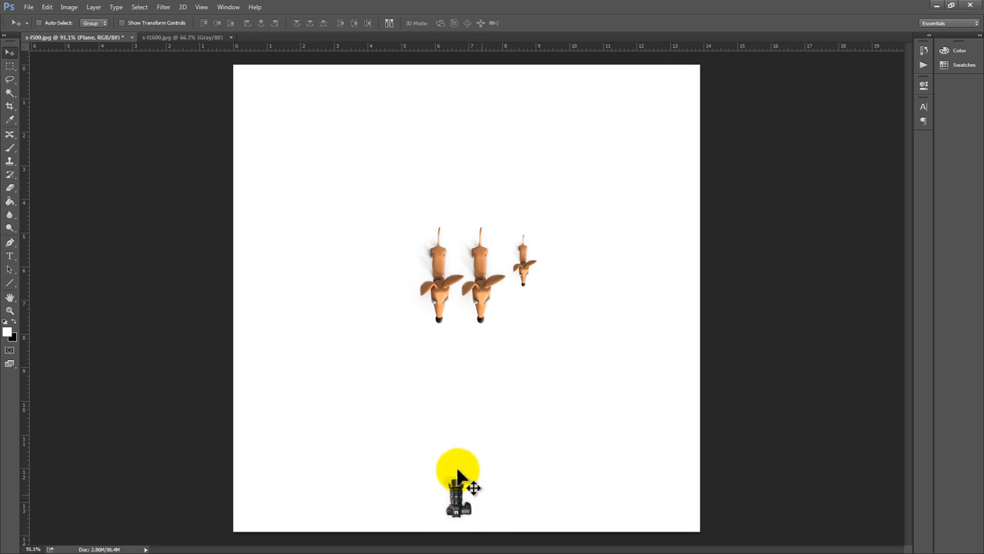
- Move the red Plane of Focus line up to run through the dogs' heads
{"action": "left_click_drag", "start_coordinate": [459, 469], "coordinate": [442, 296]}
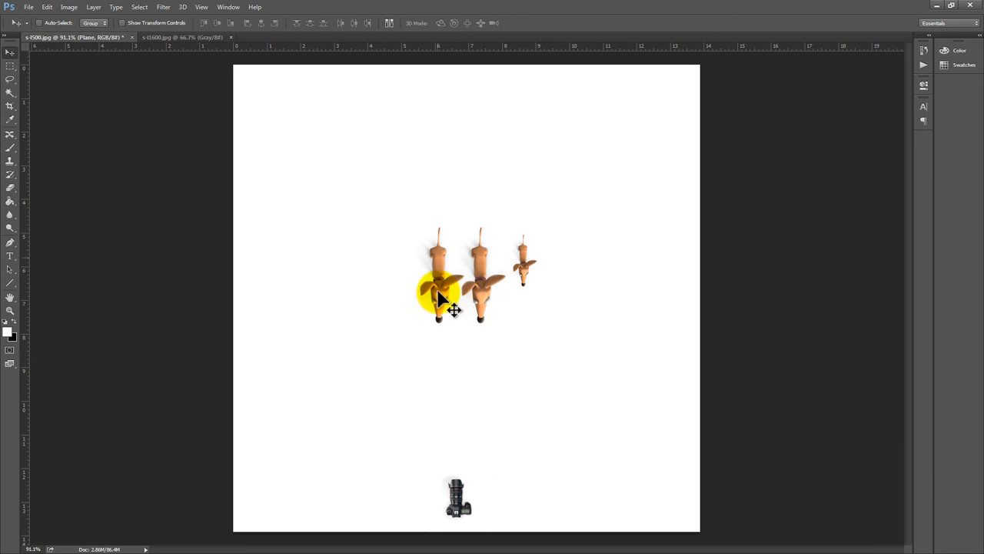
{"action": "mouse_move", "coordinate": [42, 339]}
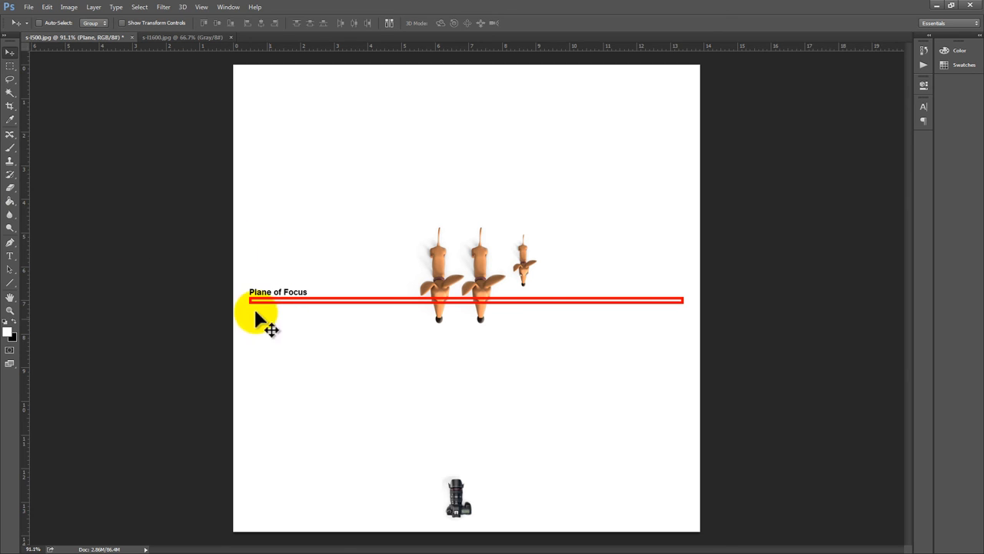
{"action": "mouse_move", "coordinate": [215, 304]}
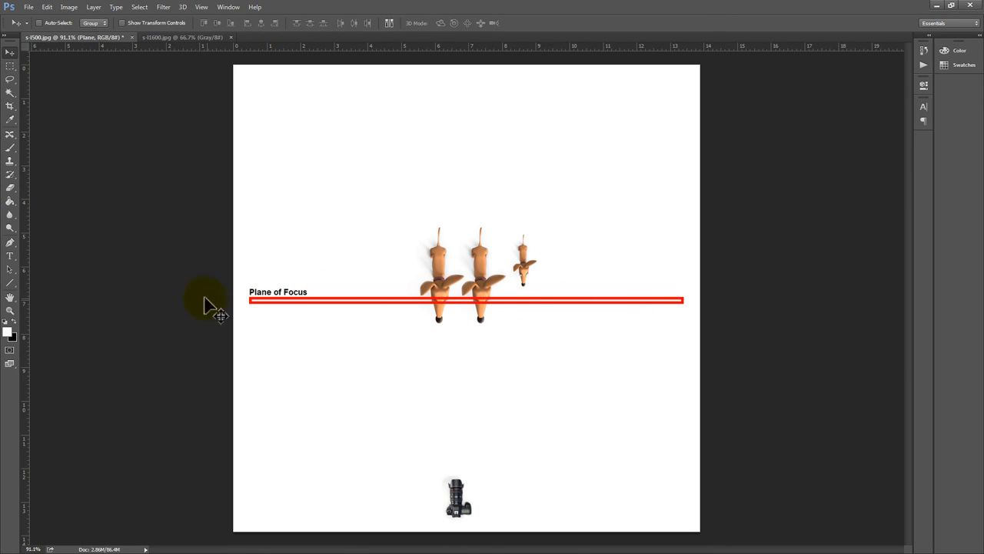
{"action": "mouse_move", "coordinate": [642, 319]}
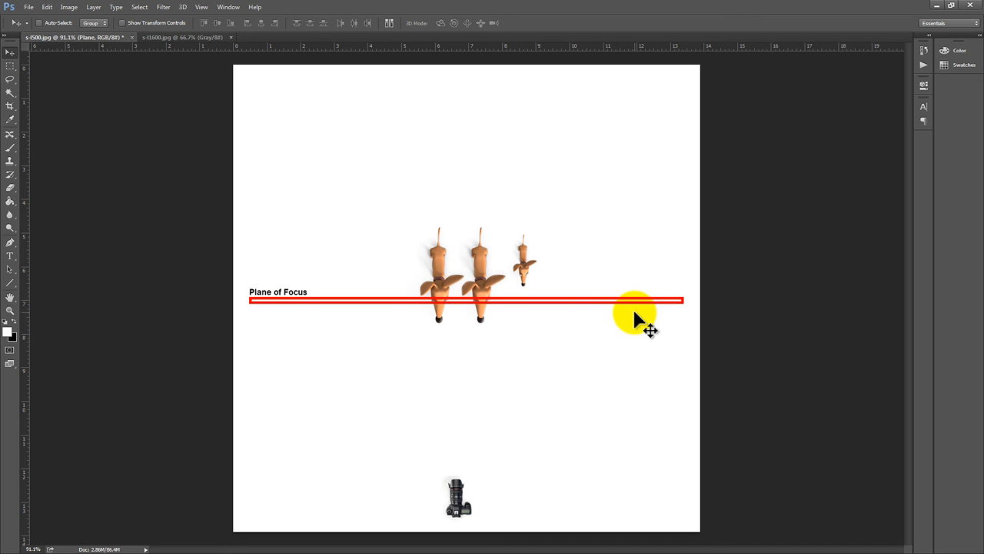
{"action": "mouse_move", "coordinate": [527, 285]}
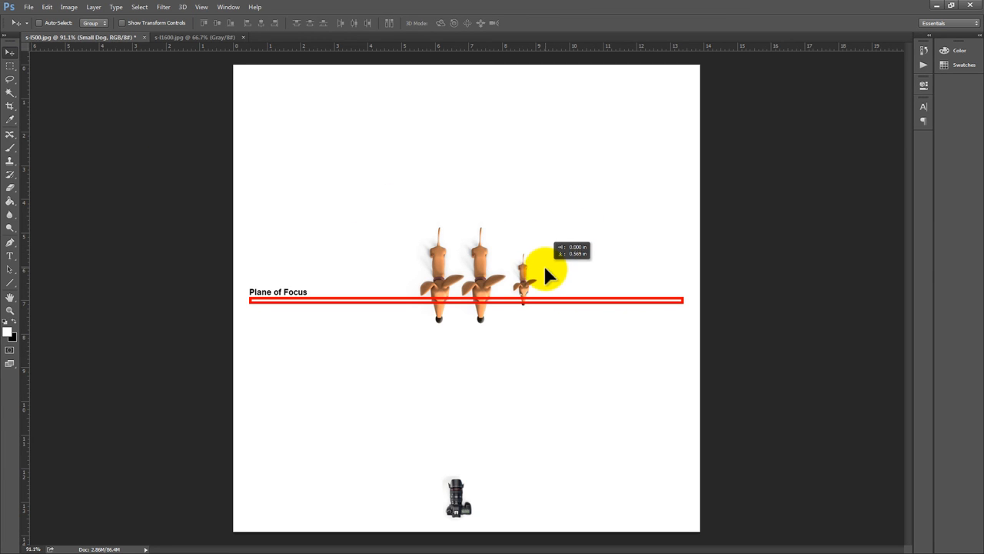
- Move the small dog down toward the Plane of Focus line before removing it
{"action": "left_click_drag", "start_coordinate": [546, 273], "coordinate": [546, 282]}
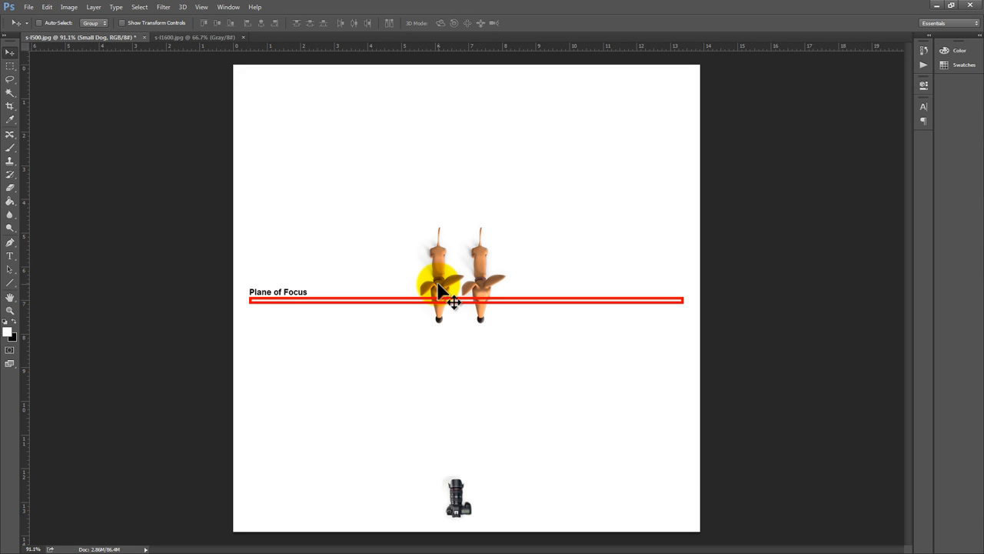
- Select the Big Dog 1 layer from the context list and shift it up past the focus line
{"action": "right_click", "coordinate": [454, 300]}
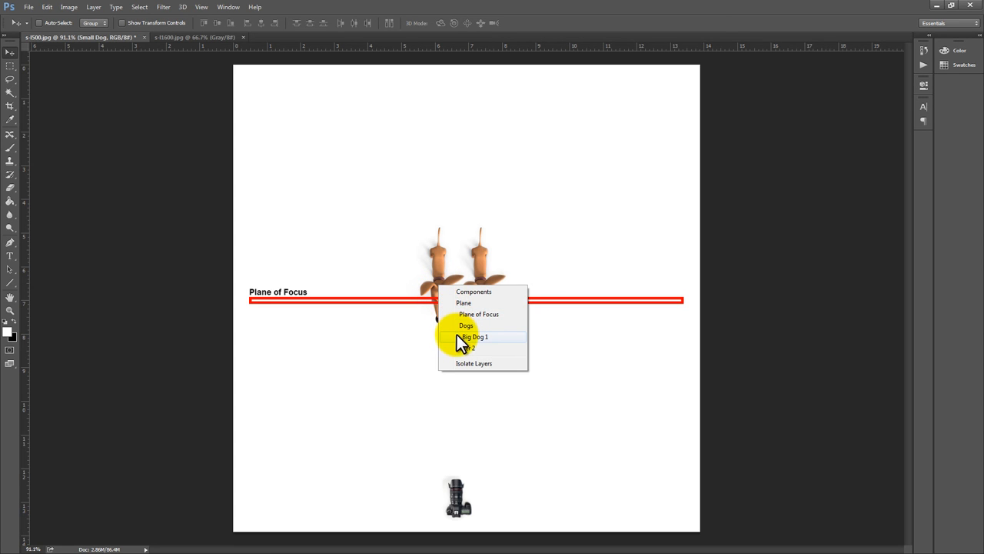
{"action": "left_click", "coordinate": [474, 337]}
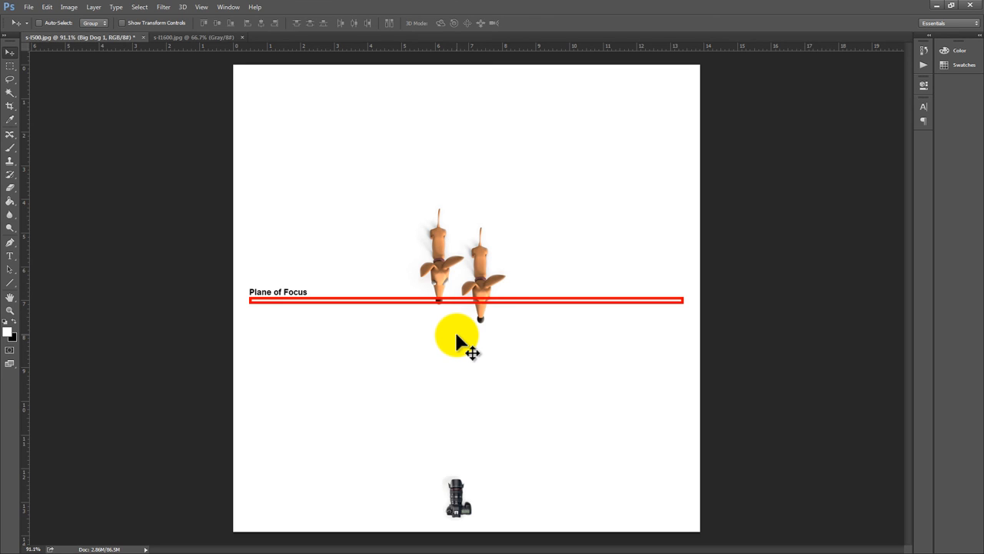
{"action": "left_click_drag", "start_coordinate": [458, 336], "coordinate": [481, 300]}
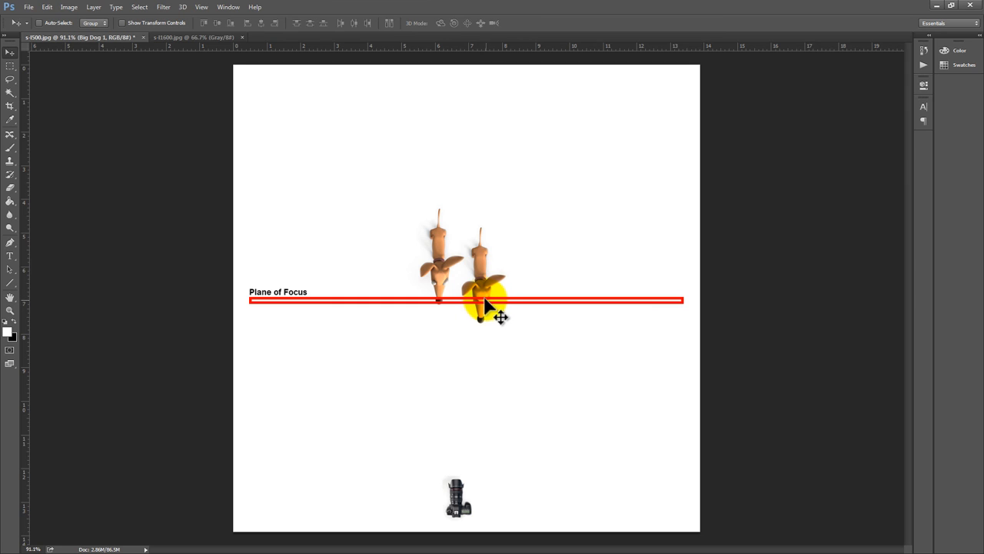
{"action": "left_click_drag", "start_coordinate": [488, 306], "coordinate": [444, 291]}
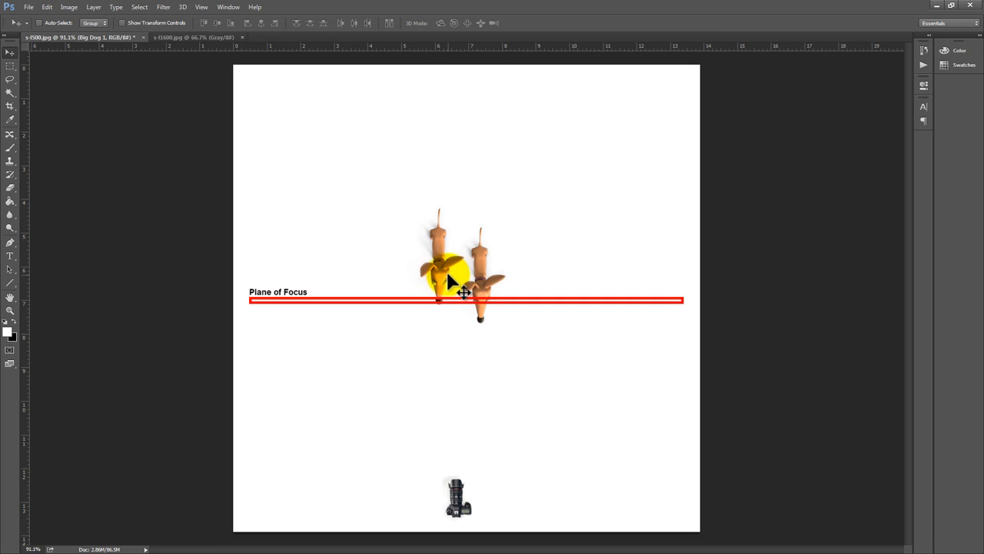
- Fine-tune Big Dog 1's position so its eyes rest exactly on the Plane of Focus line
{"action": "left_click_drag", "start_coordinate": [452, 278], "coordinate": [432, 269]}
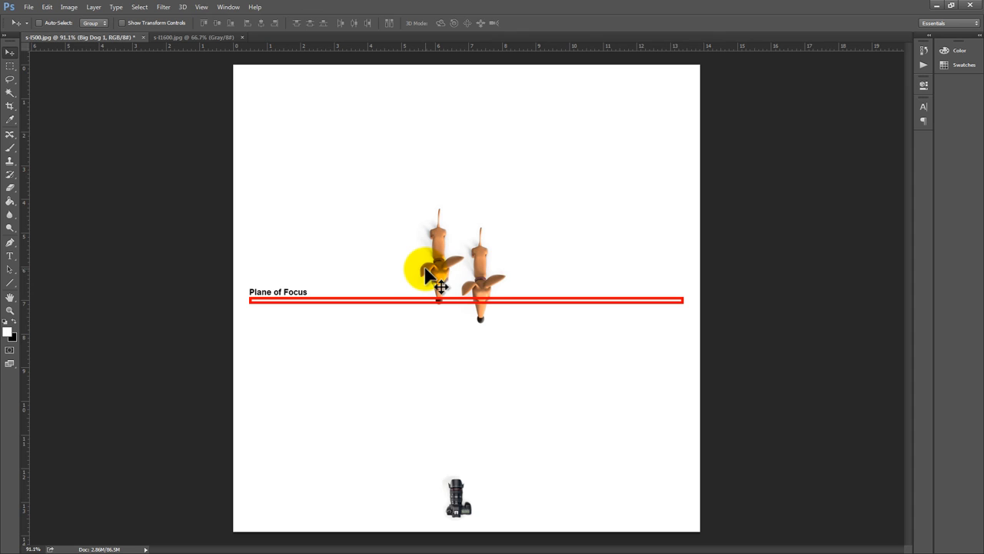
{"action": "left_click_drag", "start_coordinate": [431, 265], "coordinate": [481, 307]}
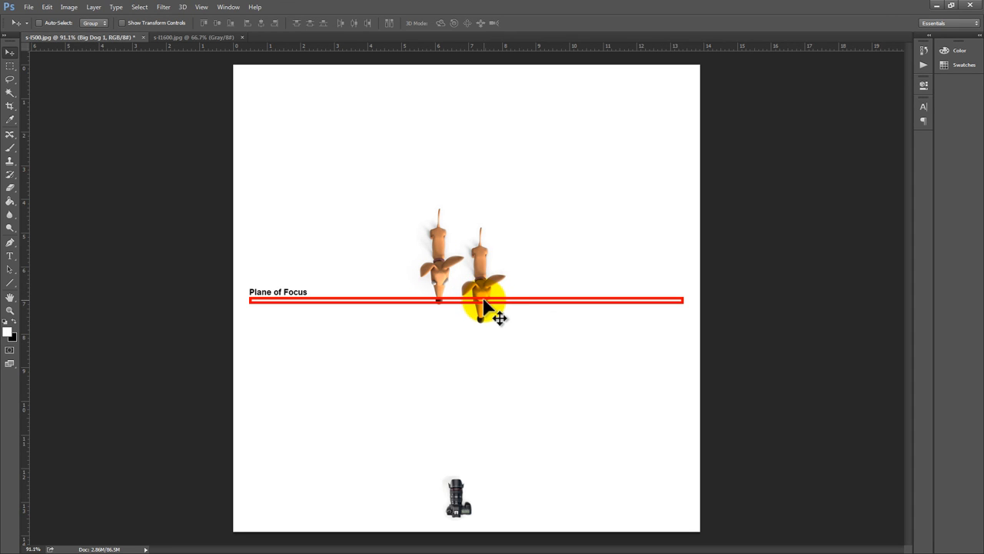
{"action": "left_click_drag", "start_coordinate": [484, 308], "coordinate": [319, 269]}
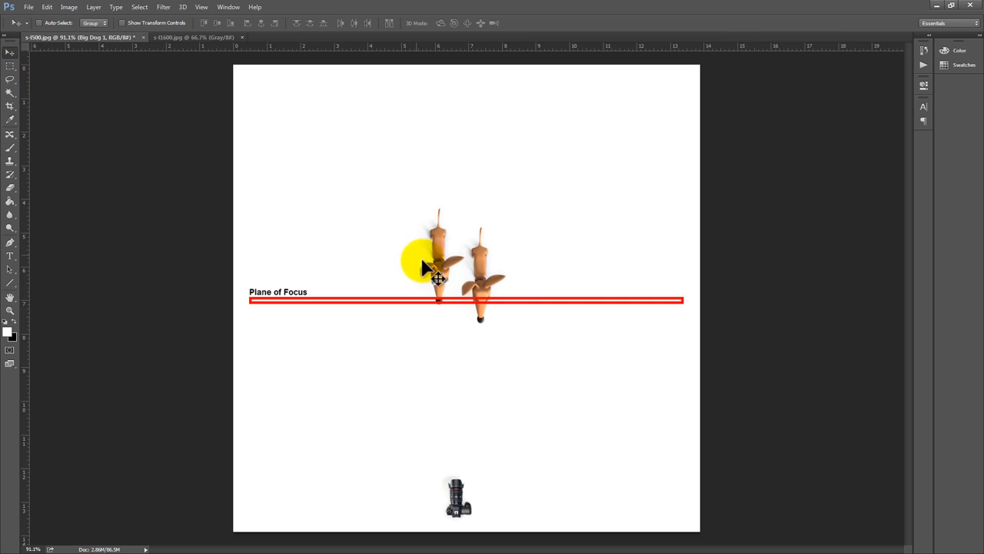
{"action": "left_click_drag", "start_coordinate": [423, 258], "coordinate": [438, 277]}
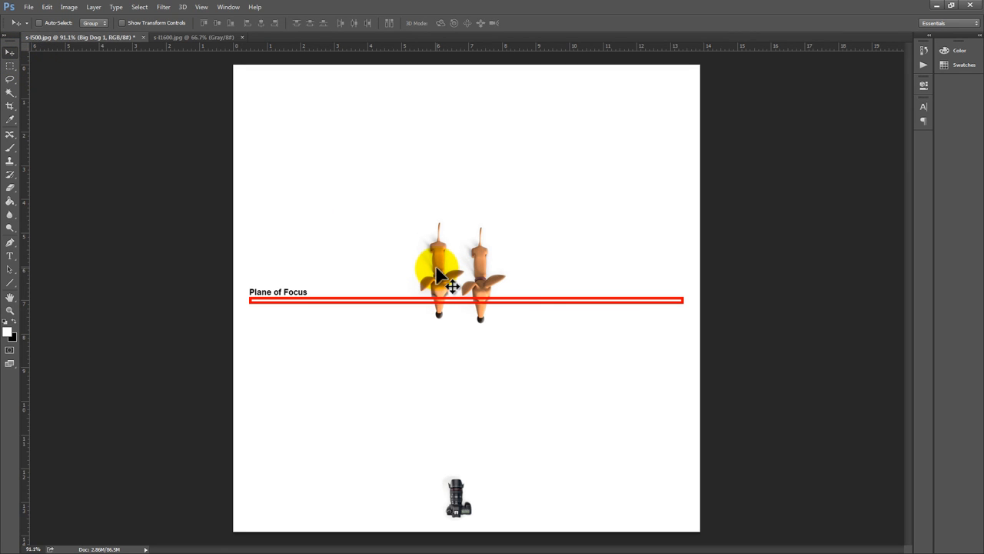